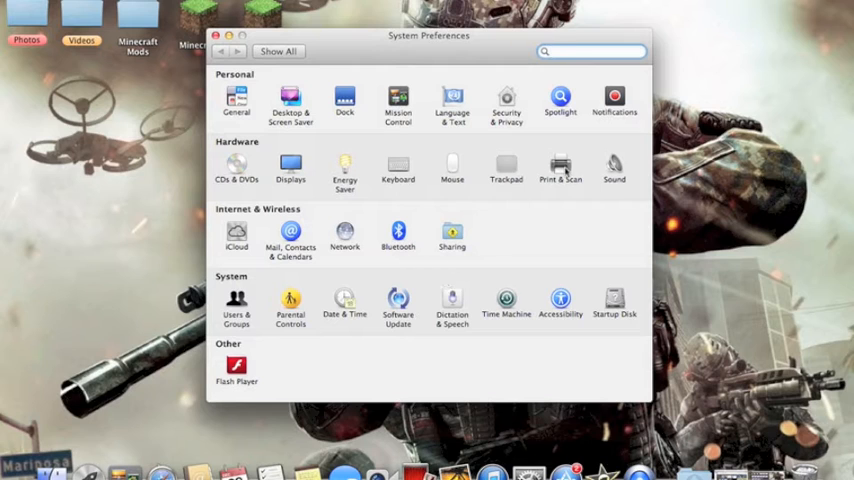
Step: Show the Print & Scan pane, which lists no printers yet
{"action": "left_click", "coordinate": [560, 168]}
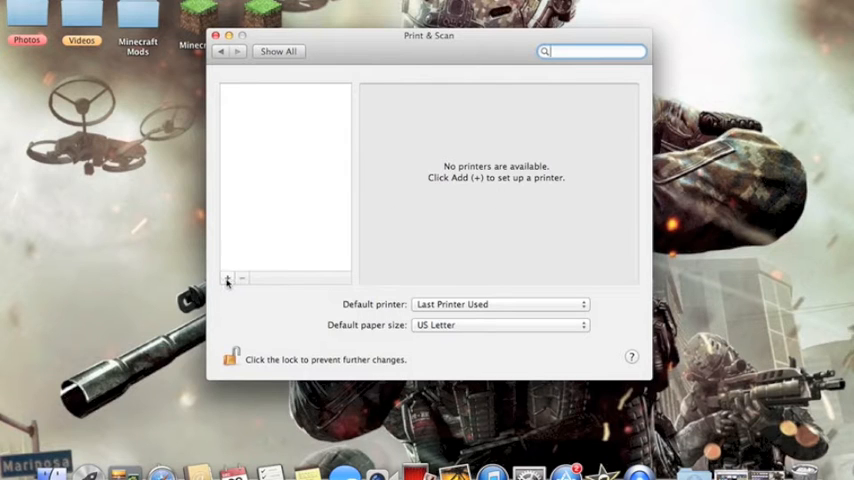
Step: Bring up the Add printer window via the + menu's Add Printer or Scanner option
{"action": "left_click", "coordinate": [228, 278]}
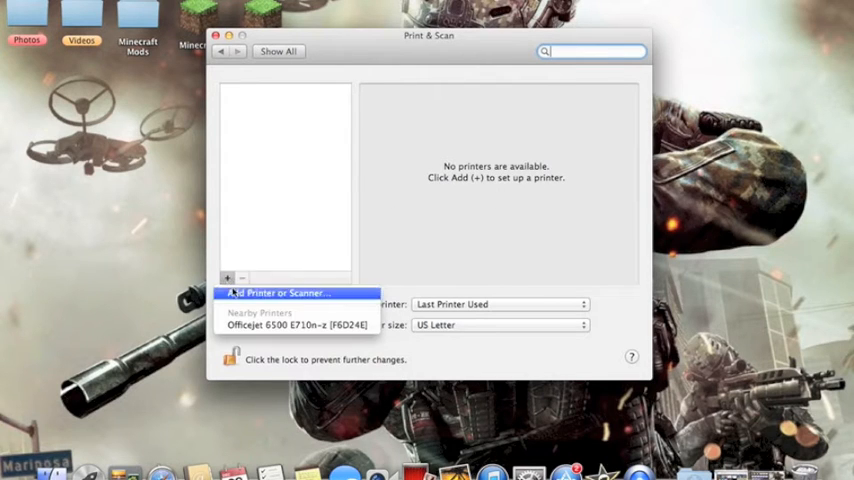
{"action": "mouse_move", "coordinate": [296, 324]}
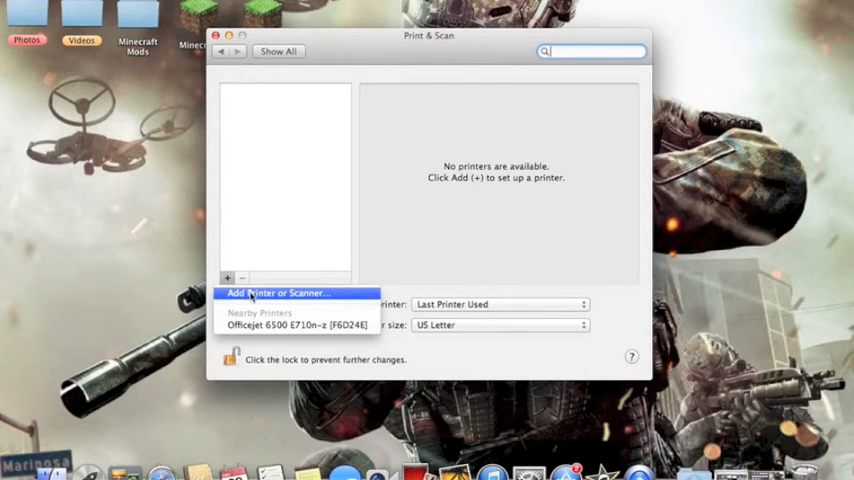
{"action": "left_click", "coordinate": [278, 292]}
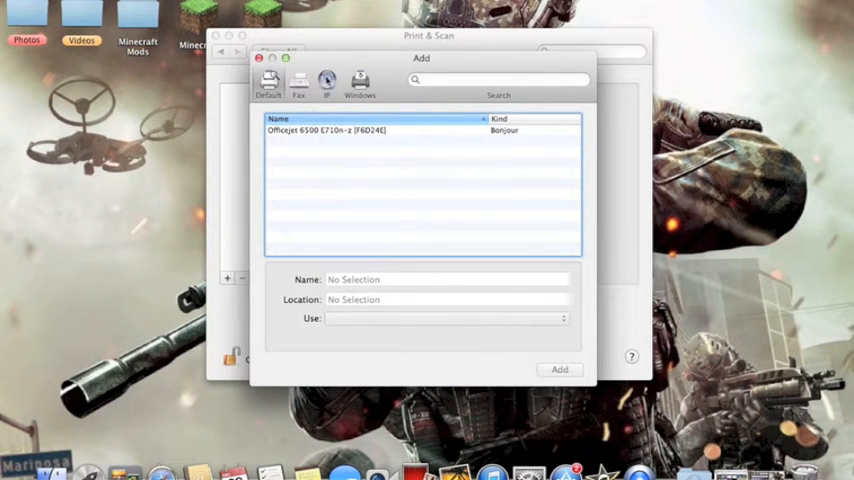
Step: Switch the Add window to the IP address method with Line Printer Daemon protocol
{"action": "left_click", "coordinate": [328, 82]}
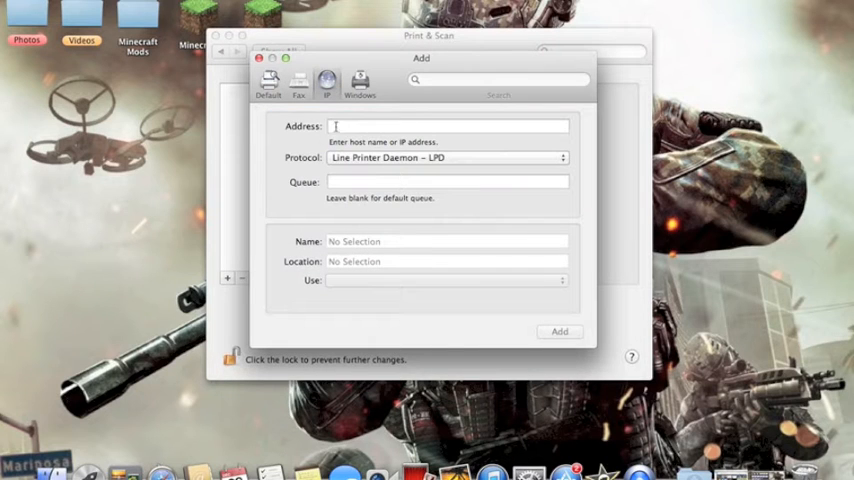
{"action": "mouse_move", "coordinate": [348, 196]}
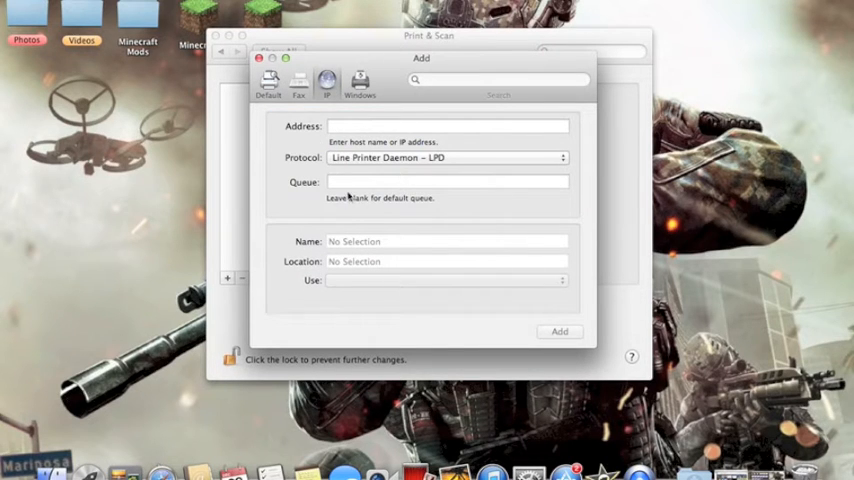
{"action": "mouse_move", "coordinate": [376, 242]}
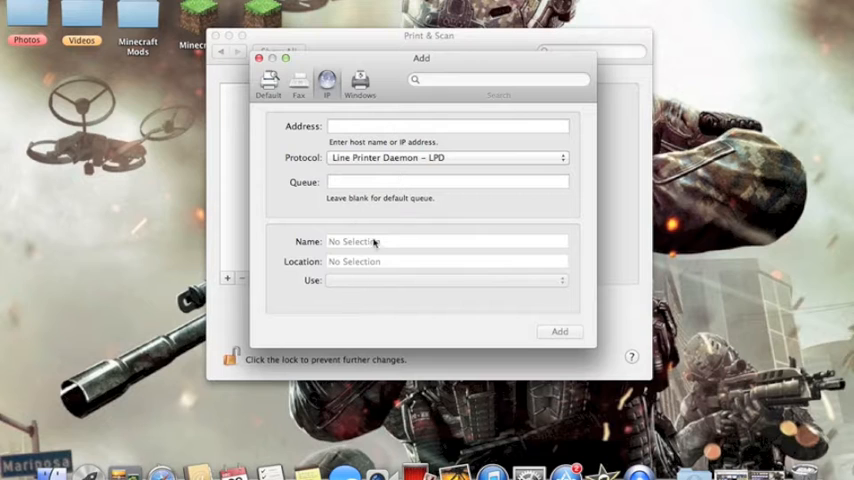
{"action": "mouse_move", "coordinate": [530, 344]}
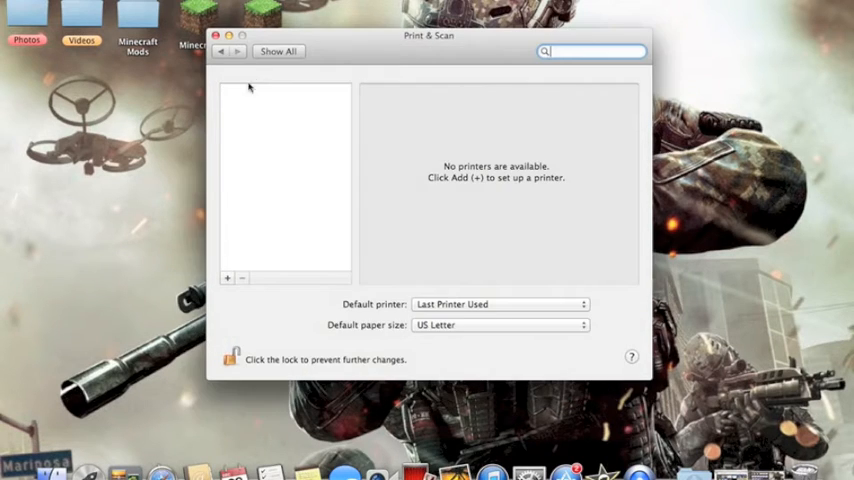
{"action": "mouse_move", "coordinate": [348, 260]}
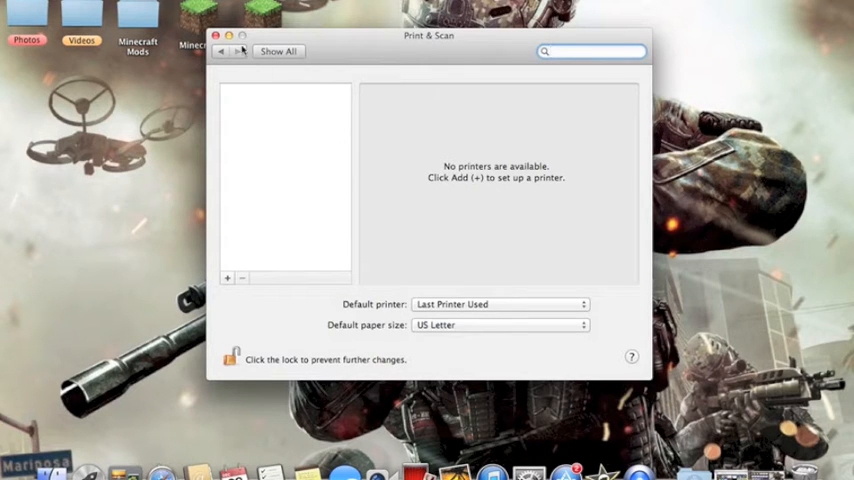
{"action": "mouse_move", "coordinate": [238, 300]}
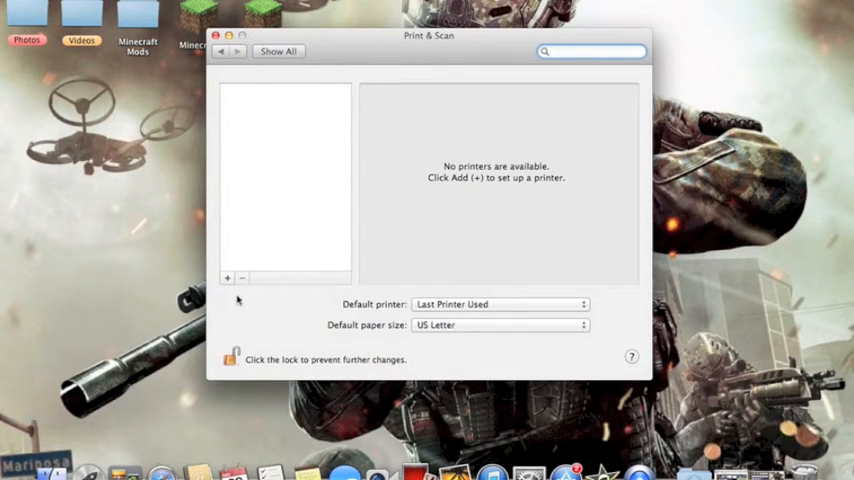
Step: Show the + menu again, listing the nearby Officejet 6500 E710n-z
{"action": "left_click", "coordinate": [228, 276]}
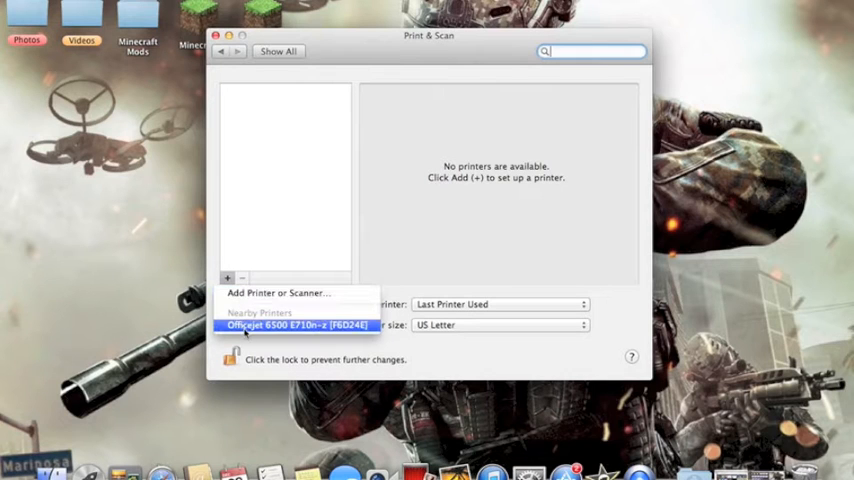
Step: Add the nearby Officejet 6500 E710n-z [FED24E] and let its setup run
{"action": "left_click", "coordinate": [296, 324]}
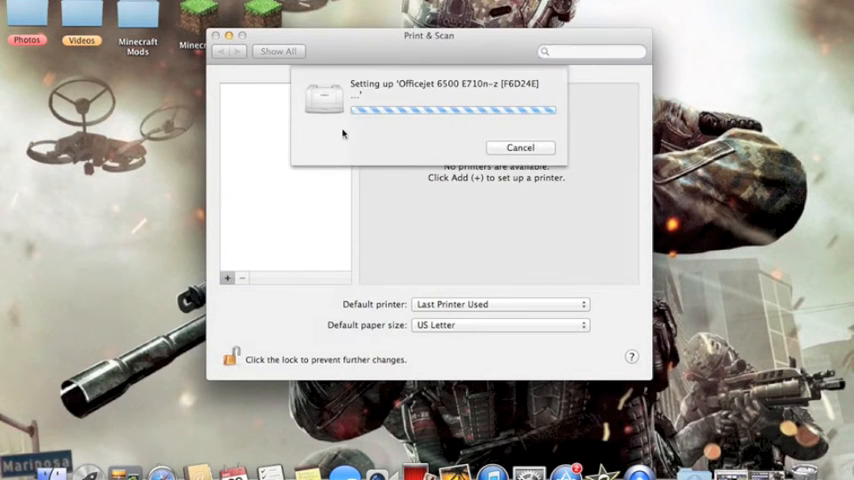
{"action": "mouse_move", "coordinate": [378, 120]}
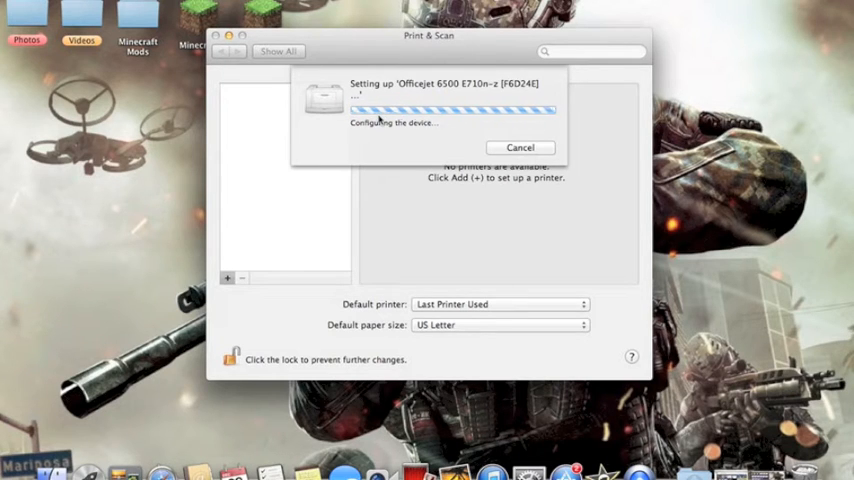
{"action": "mouse_move", "coordinate": [442, 146]}
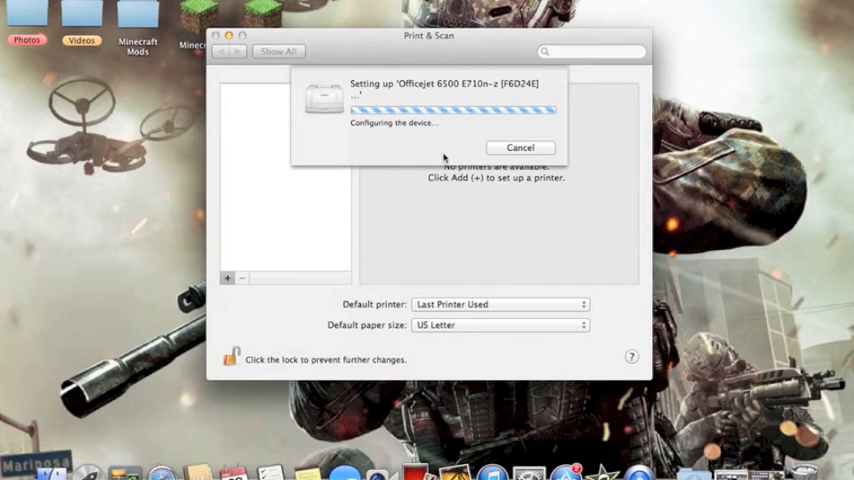
{"action": "mouse_move", "coordinate": [400, 116]}
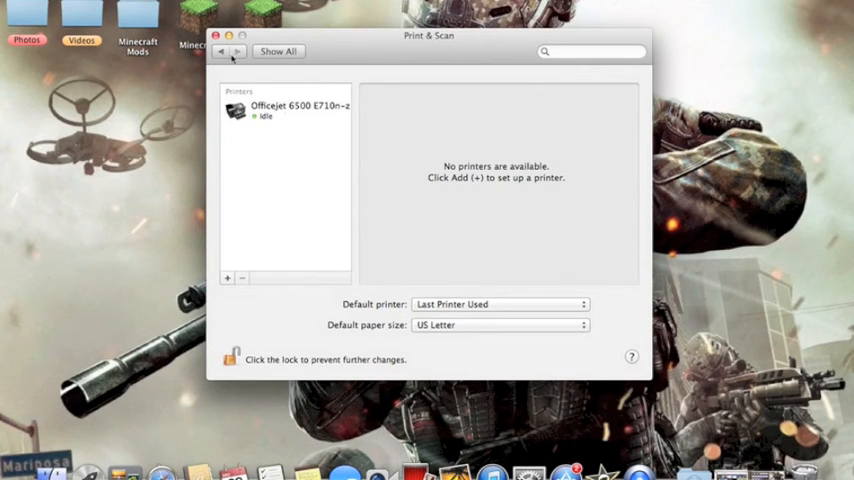
Step: Make the Officejet 6500 E710n-z the default printer and close System Preferences
{"action": "left_click", "coordinate": [500, 304]}
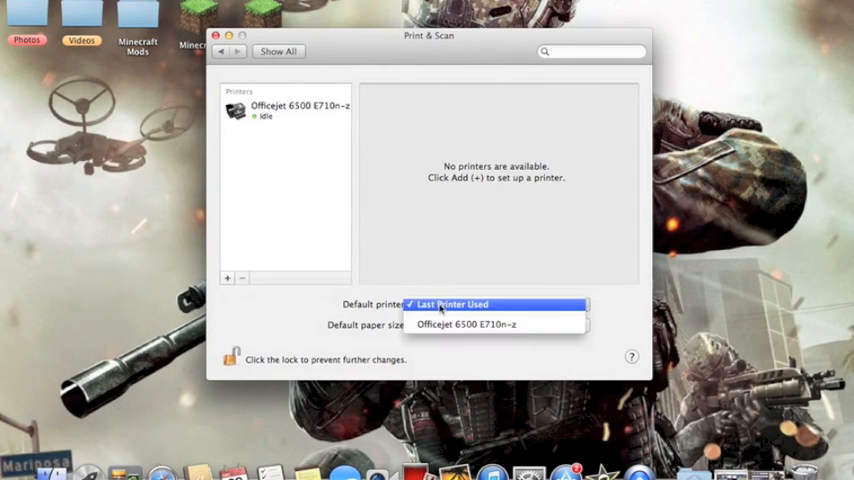
{"action": "left_click", "coordinate": [466, 324]}
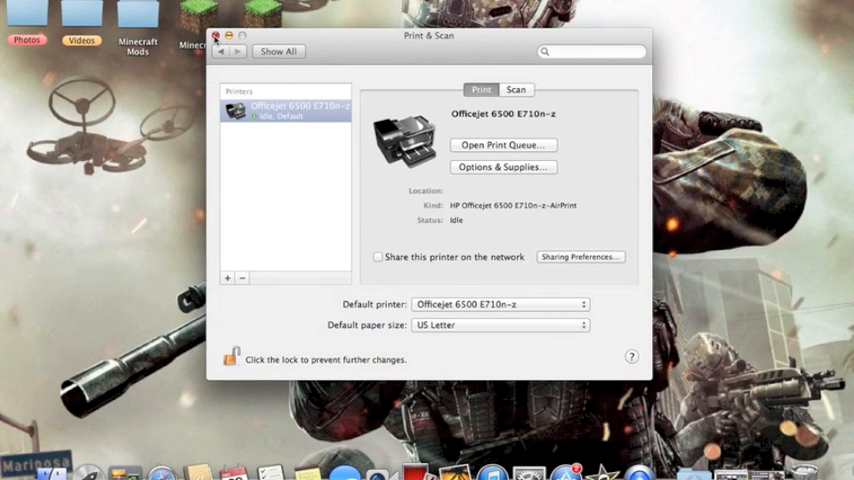
{"action": "left_click", "coordinate": [216, 36]}
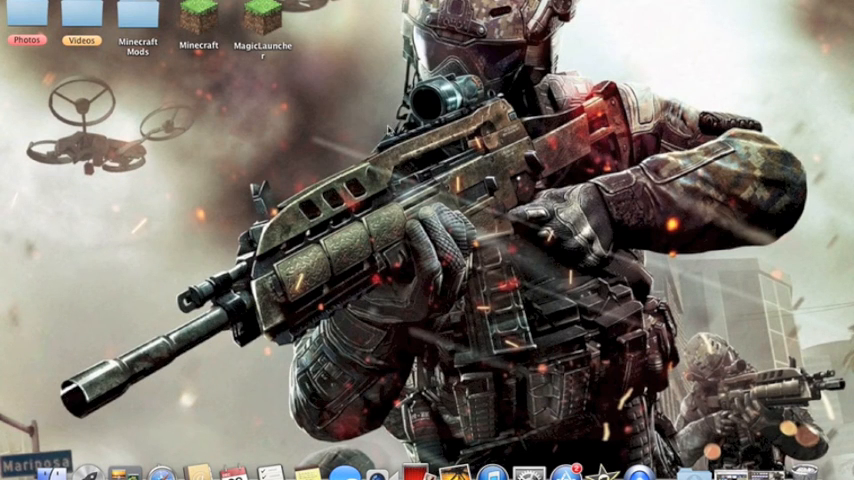